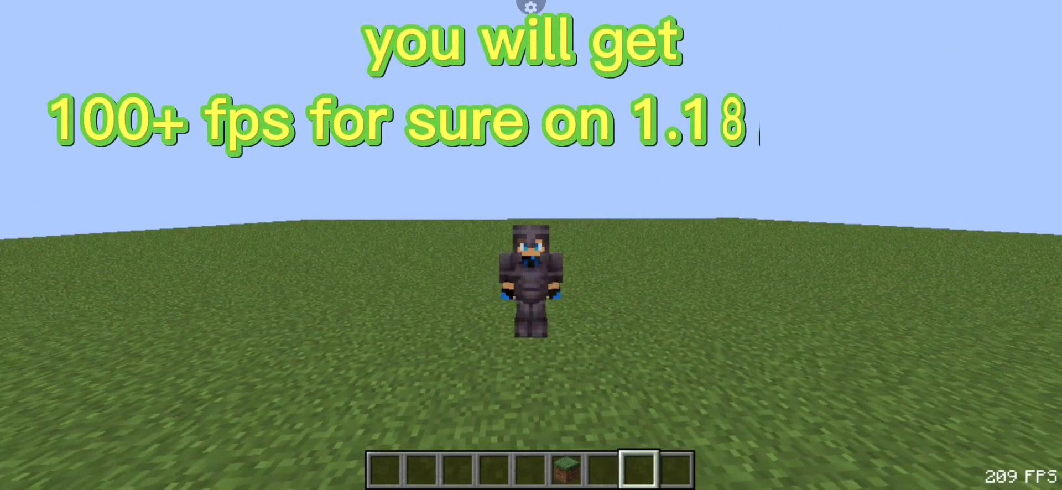
Leave the running Minecraft session and return to the Android home screen
key("e")
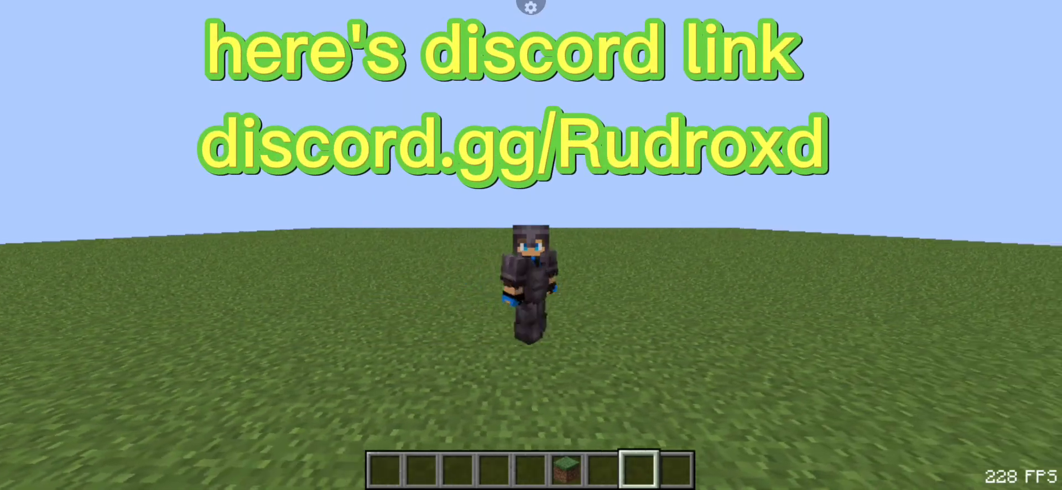
key("e")
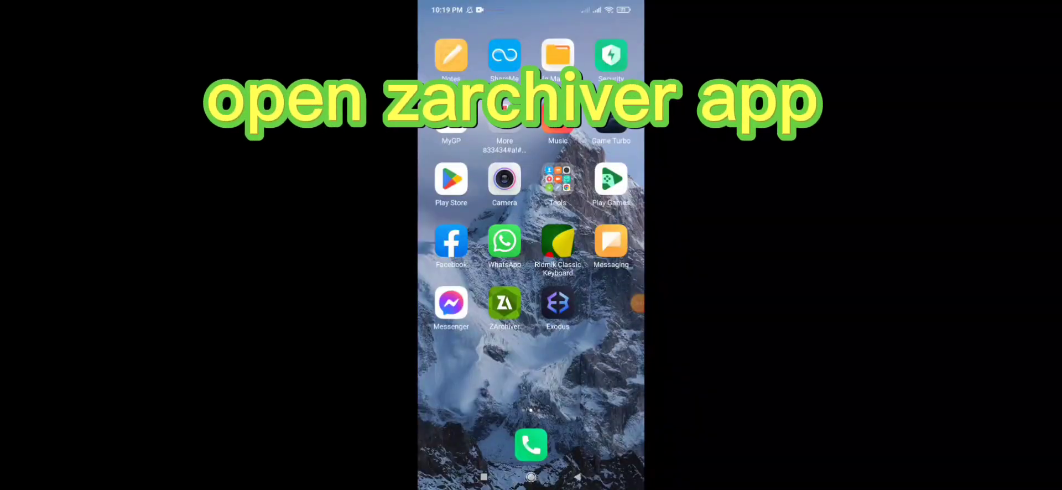
Launch ZArchiver and enter the Download folder listing the Minecraft mod folders
left_click(504, 303)
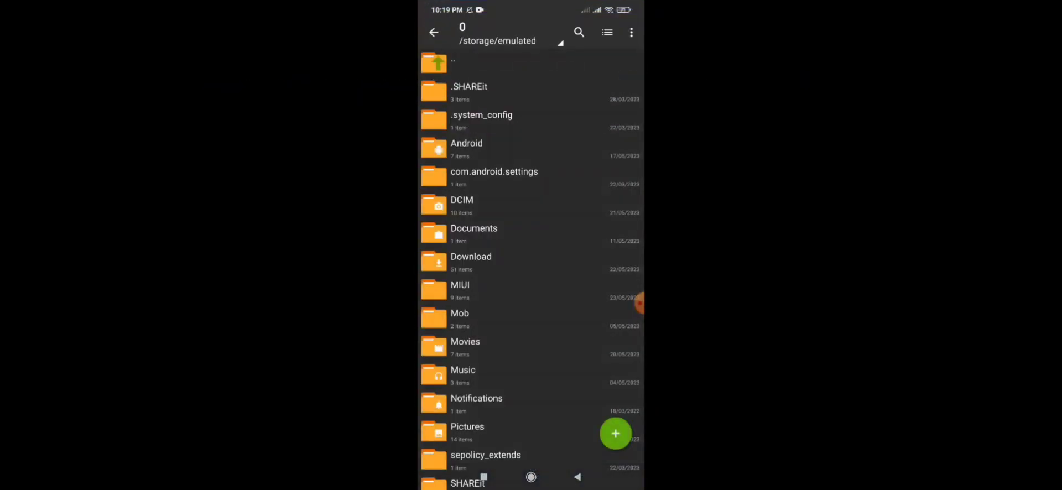
left_click(465, 147)
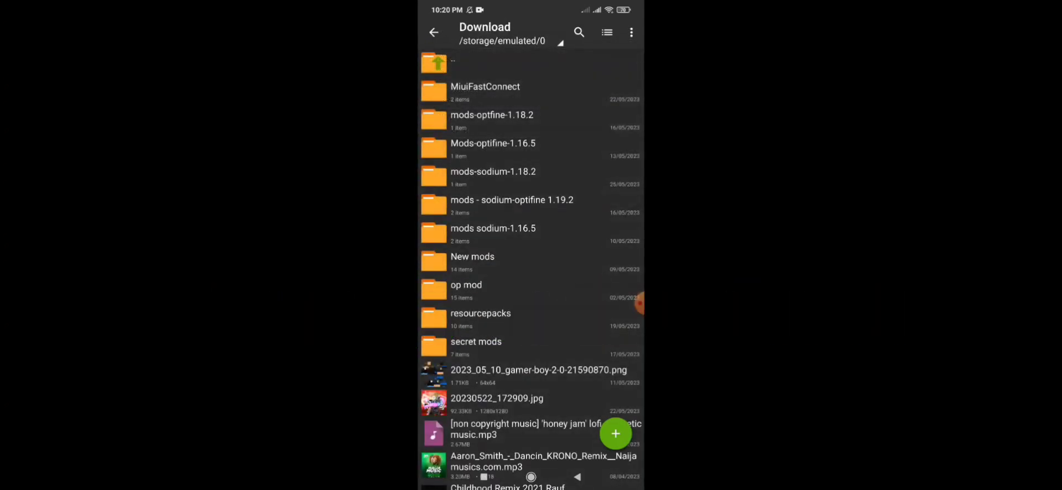
Copy the PojavOptimize 1.1 Sodium Edition (1.18.2) zip contents from mods-sodium-1.18.2
left_click(492, 171)
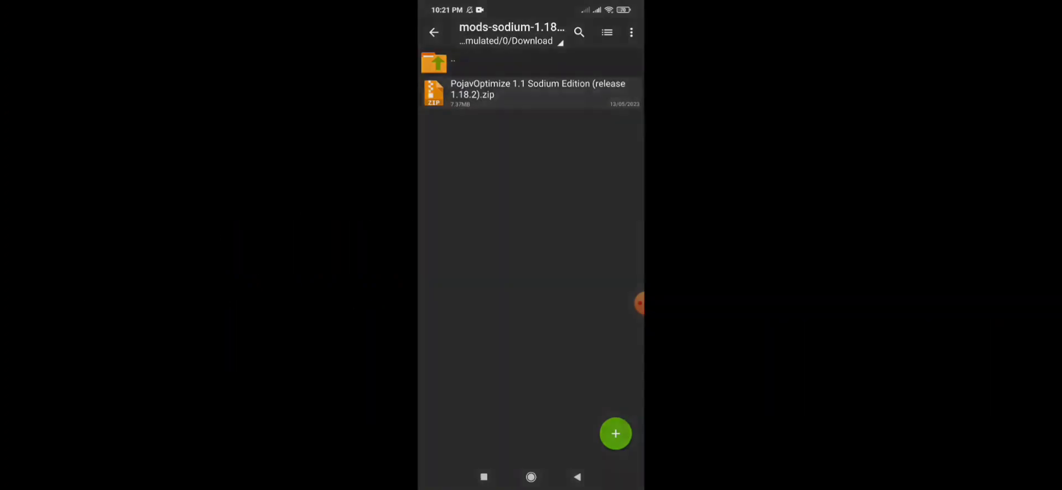
left_click(532, 93)
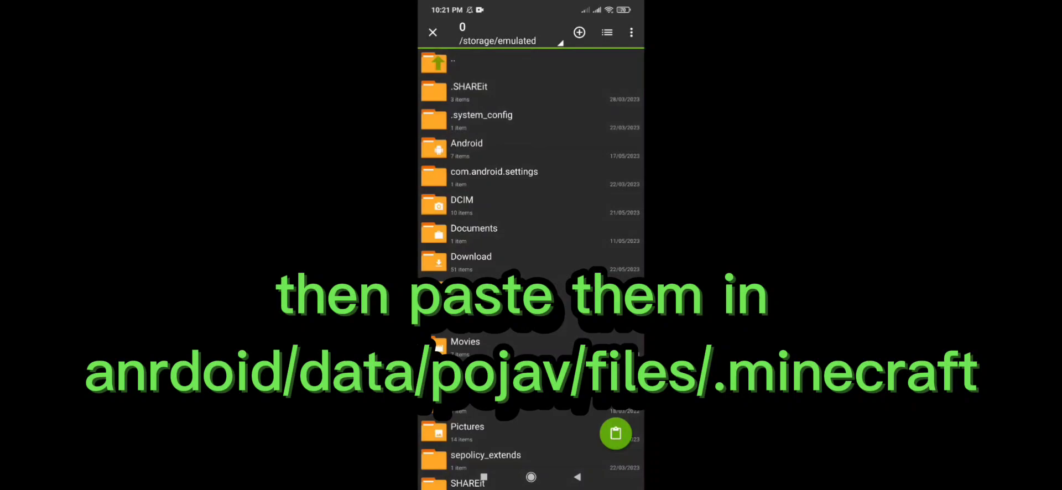
Paste the mod files into Android/data/pojav/files/.minecraft, replacing all existing files
left_click(466, 147)
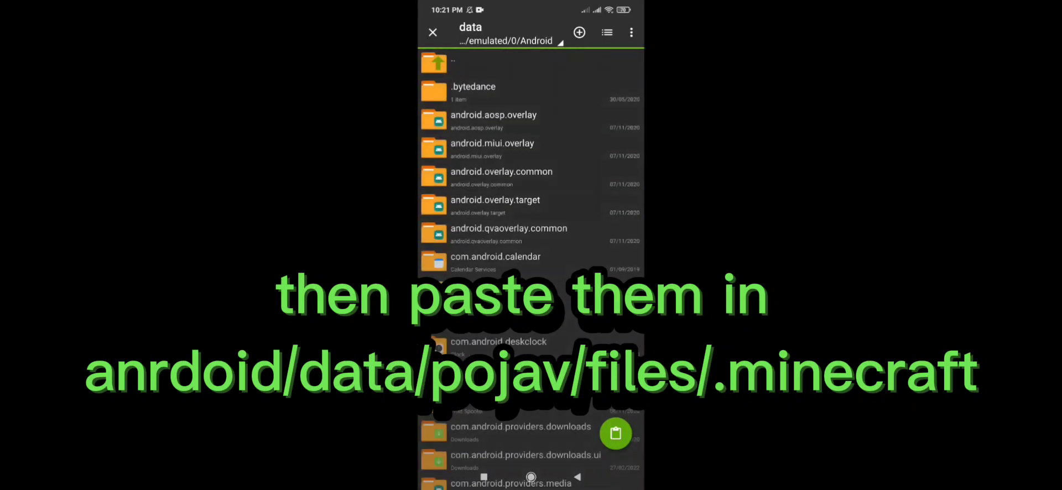
scroll("down", 3)
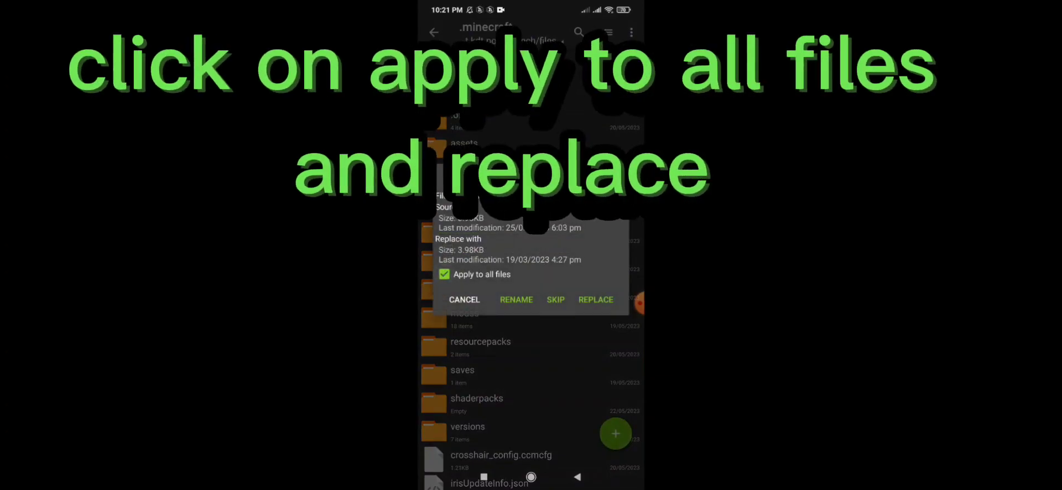
left_click(465, 299)
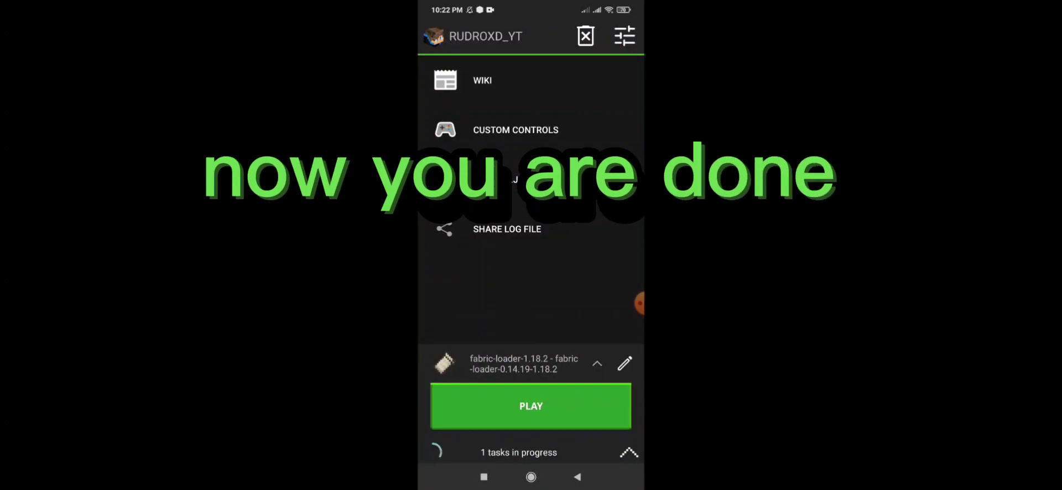
Launch the fabric-loader-1.18.2 profile into the flat world at about 230 FPS
left_click(531, 406)
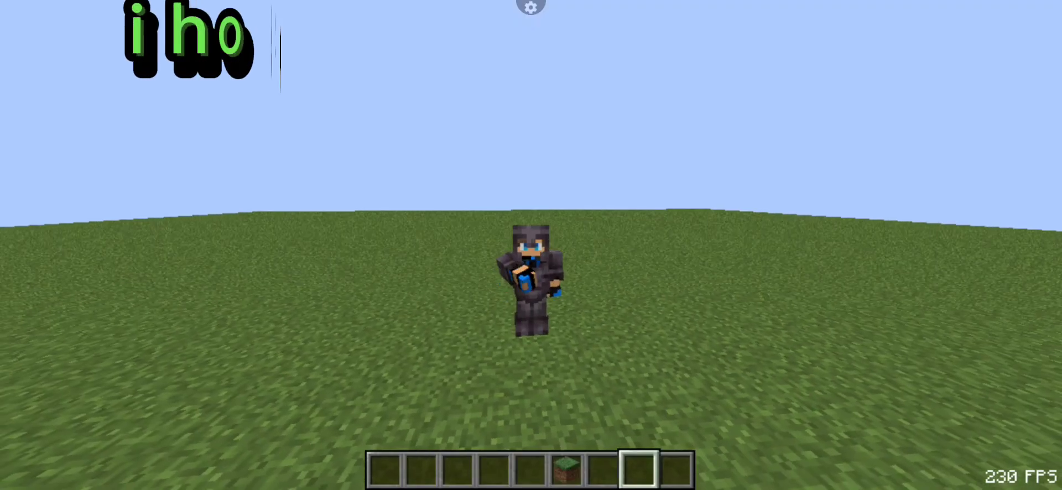